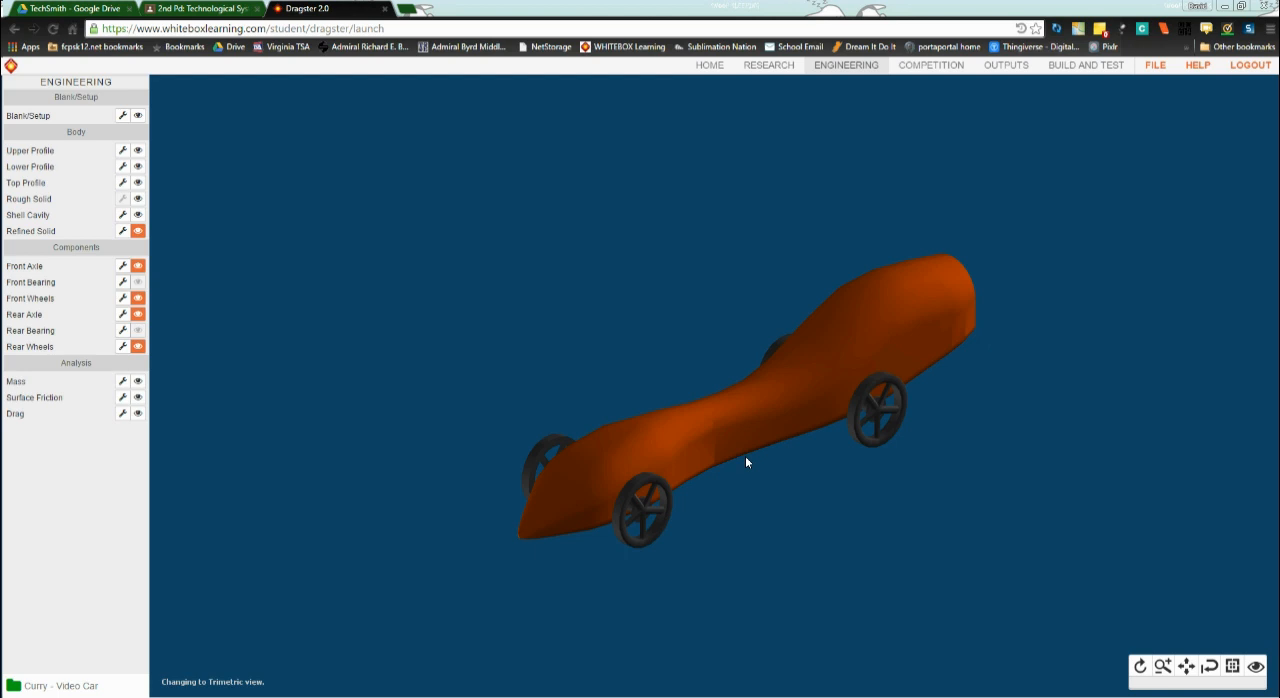
{"action": "mouse_move", "coordinate": [696, 524]}
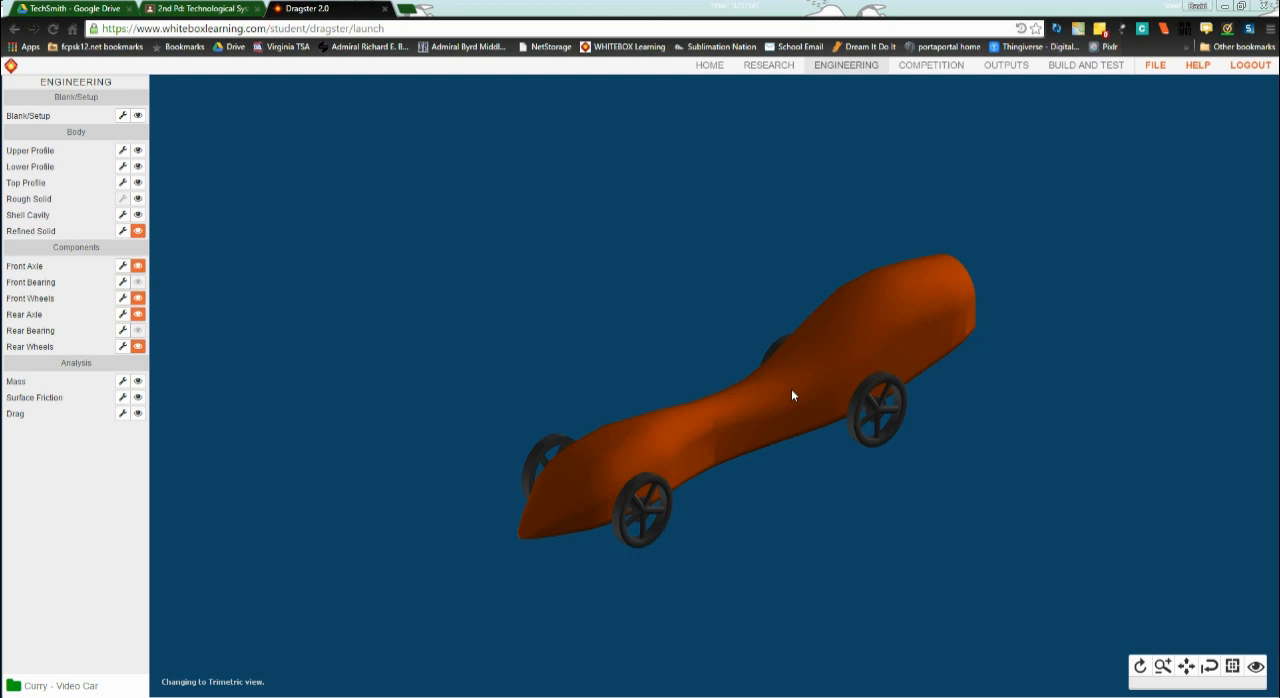
{"action": "mouse_move", "coordinate": [904, 296]}
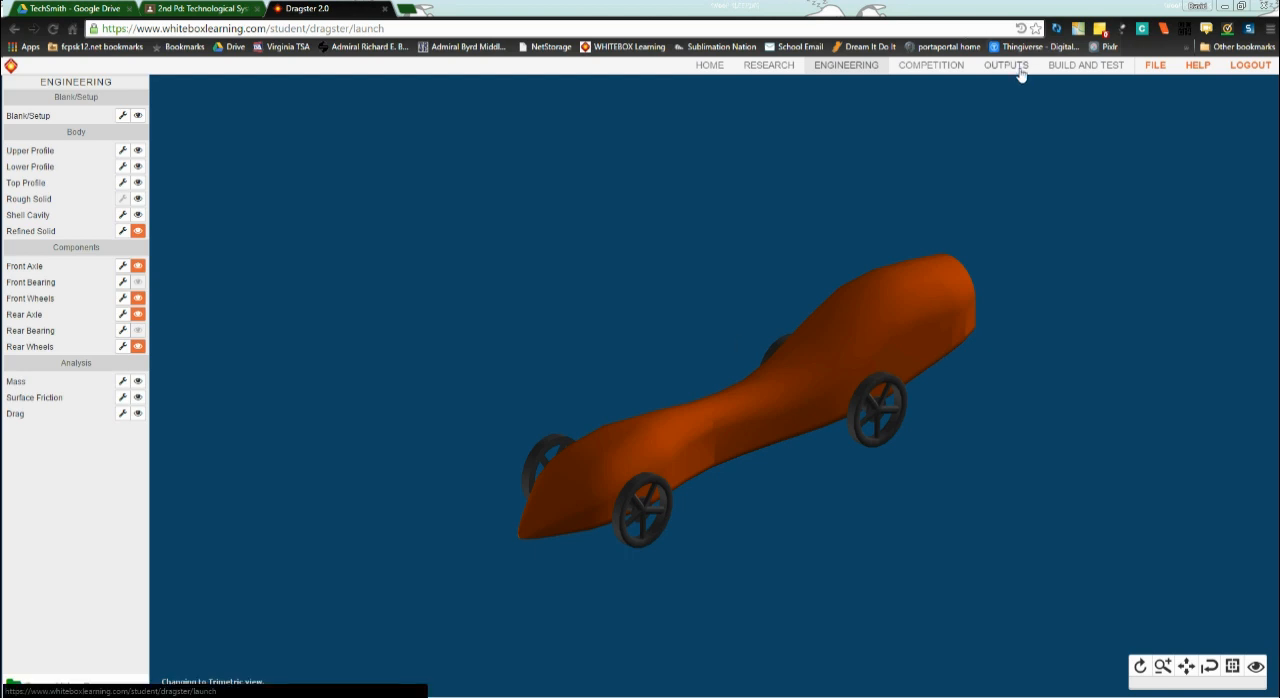
- Generate the Design Specifications report showing the axle-hole heights flagged out of spec
{"action": "left_click", "coordinate": [1004, 64]}
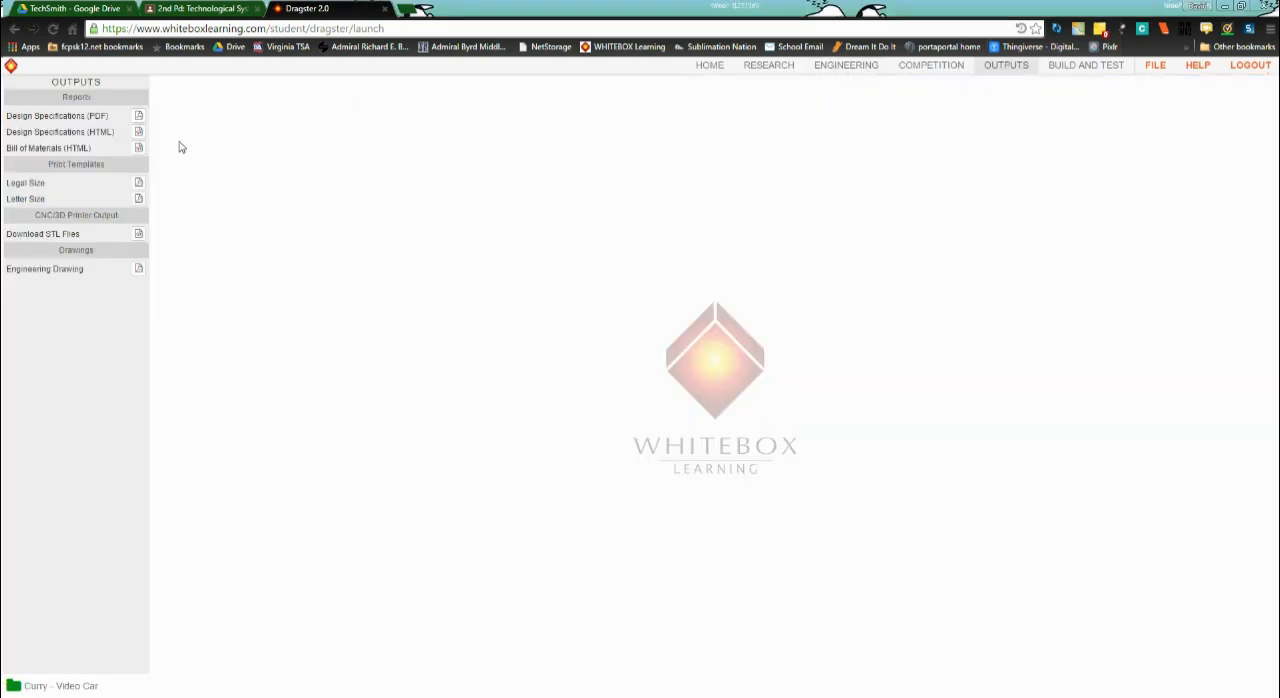
{"action": "left_click", "coordinate": [138, 116]}
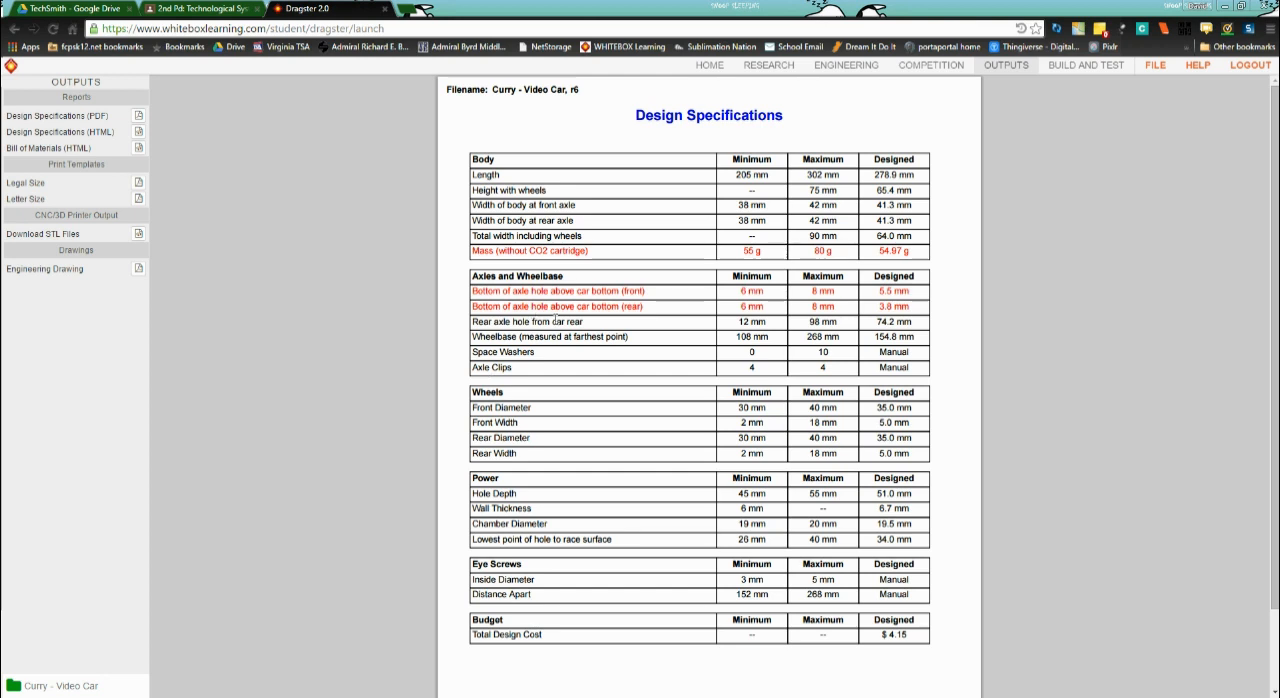
{"action": "mouse_move", "coordinate": [596, 370]}
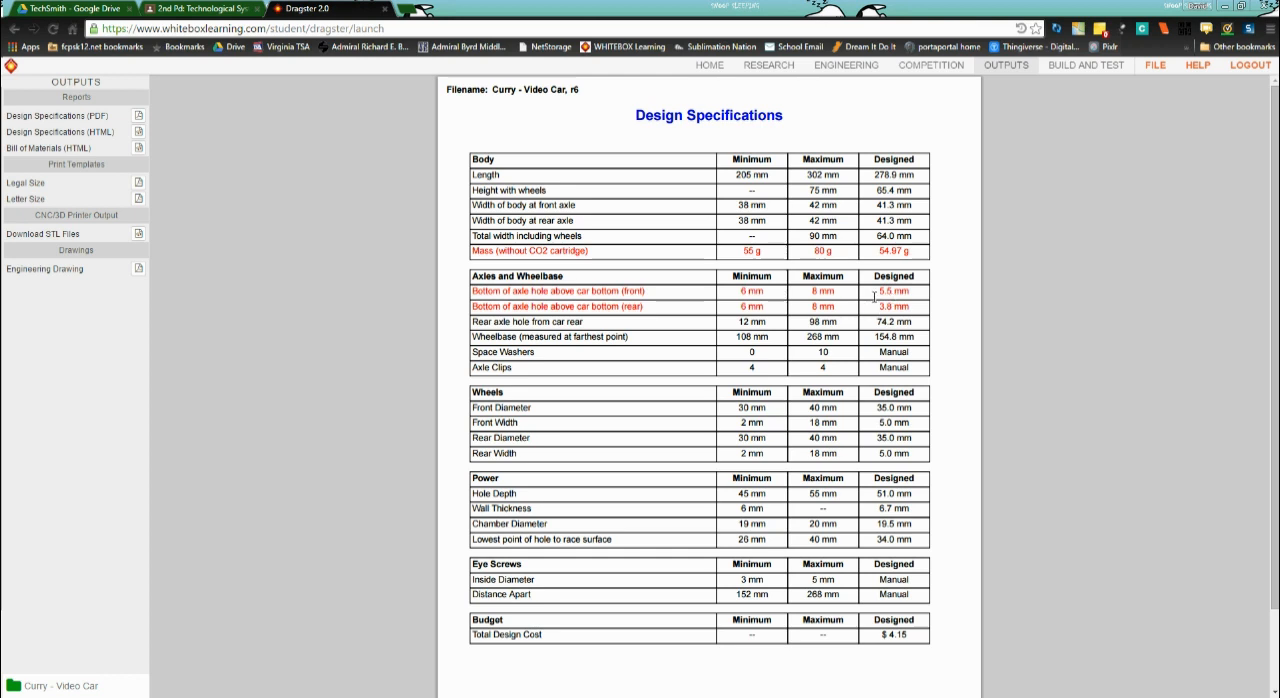
- Return to Engineering and cycle to the Left side view of the bare body
{"action": "left_click", "coordinate": [844, 64]}
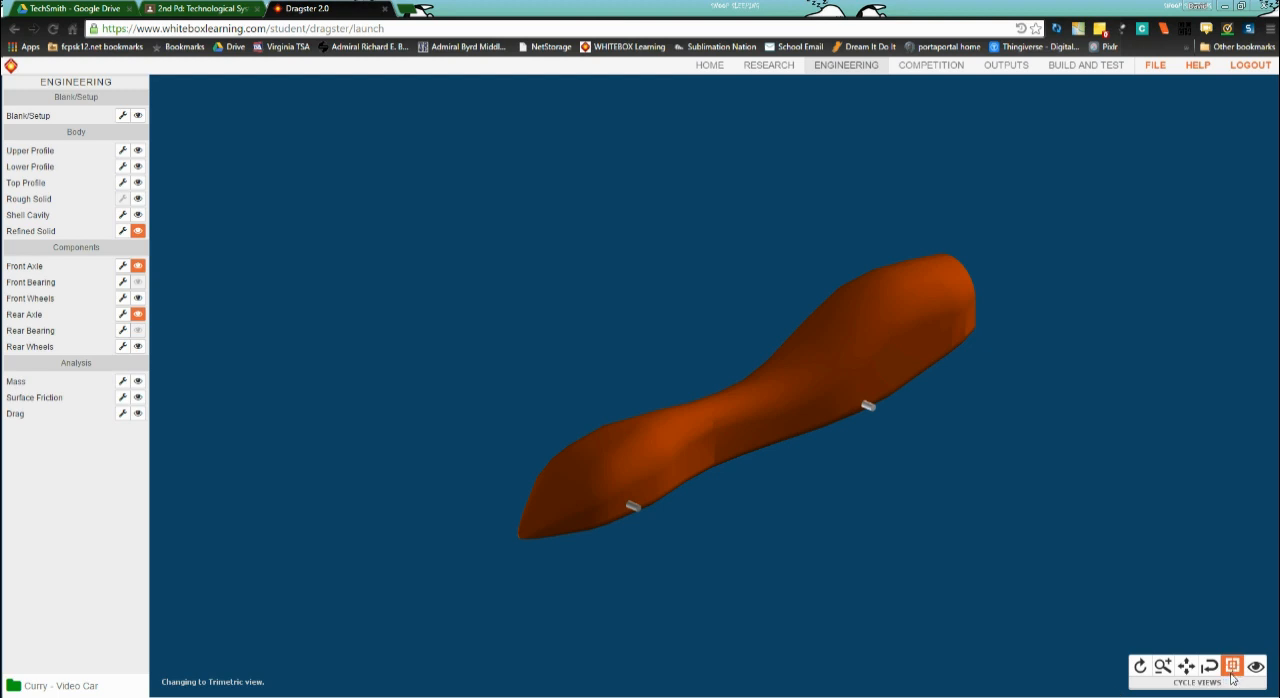
{"action": "left_click", "coordinate": [1208, 666]}
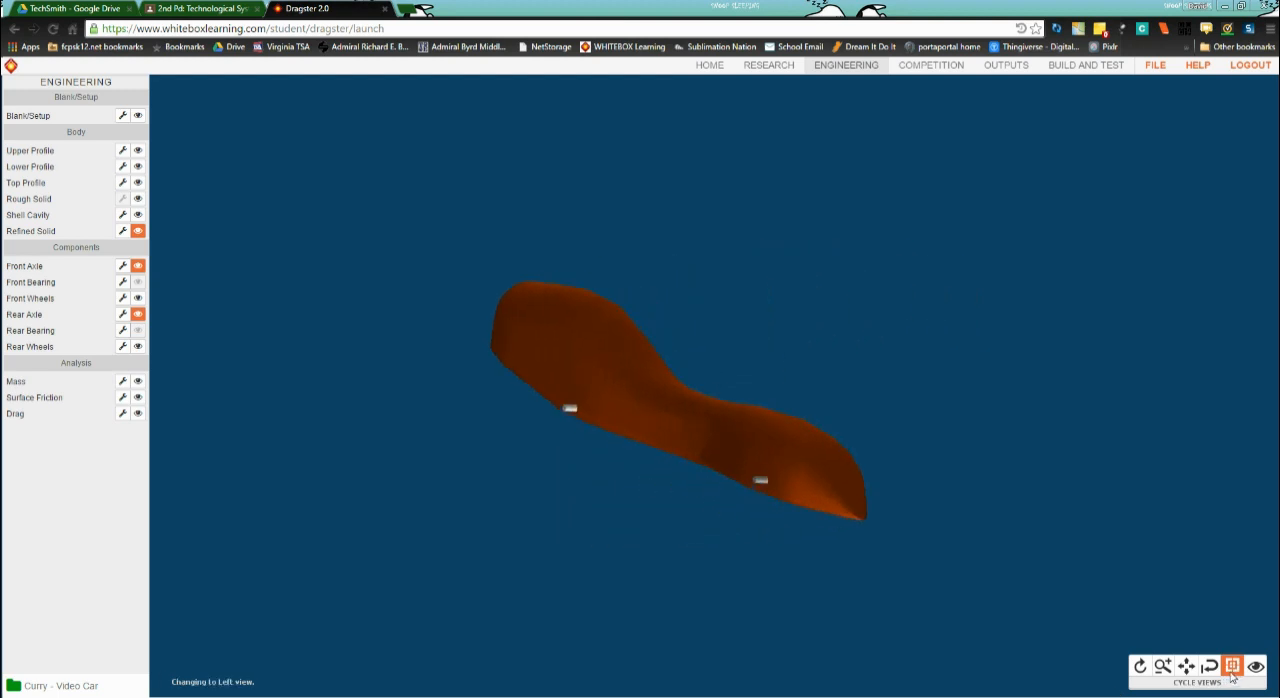
{"action": "left_click", "coordinate": [1232, 664]}
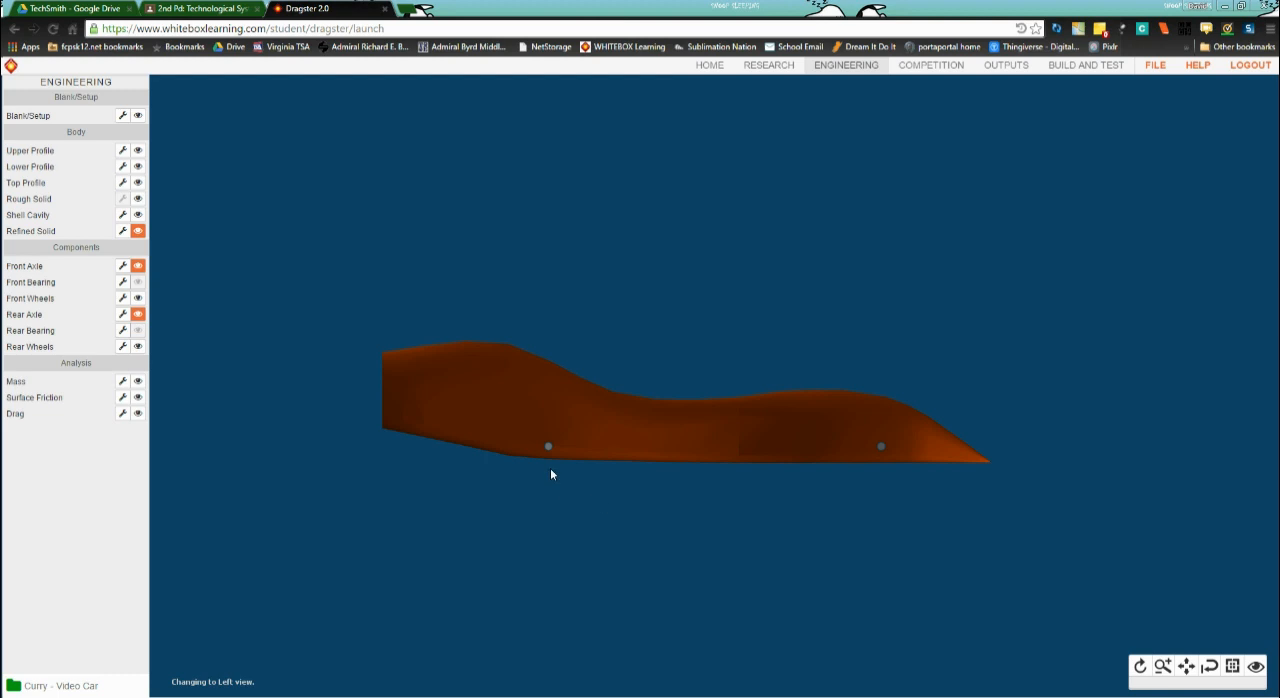
{"action": "mouse_move", "coordinate": [548, 468]}
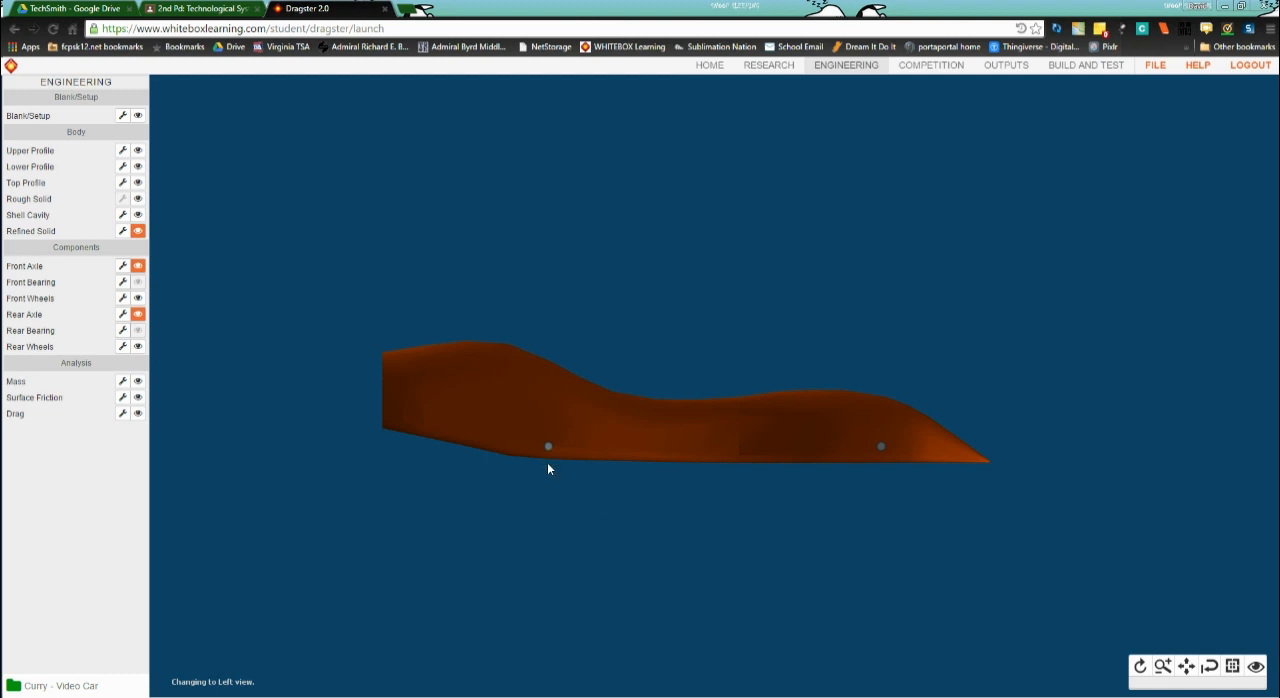
{"action": "mouse_move", "coordinate": [72, 180]}
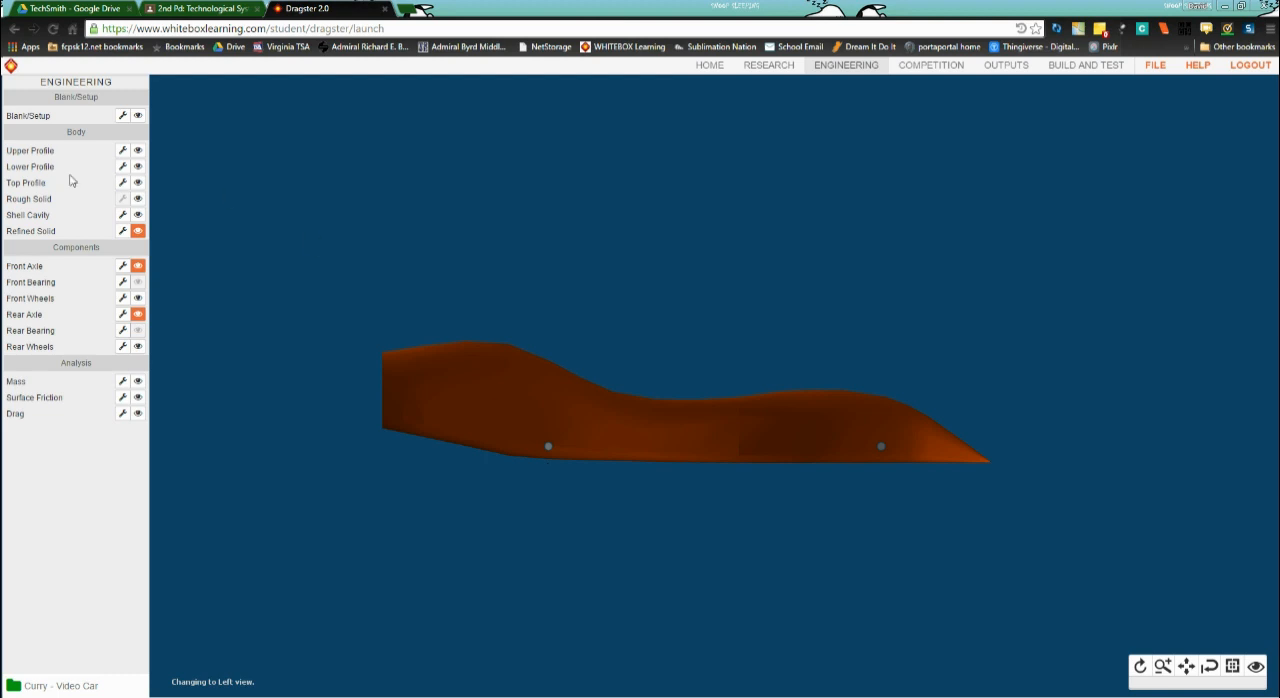
- Edit the Lower Profile, pulling its front control point down onto the baseline
{"action": "left_click", "coordinate": [122, 166]}
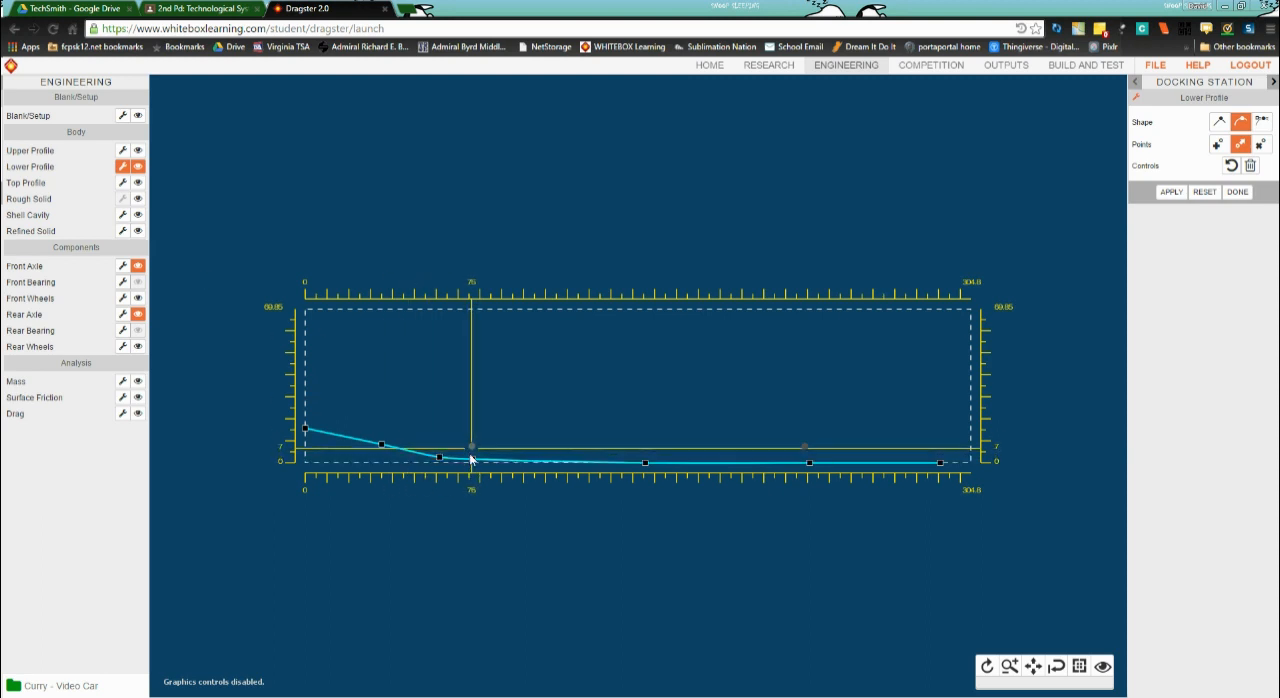
{"action": "left_click_drag", "start_coordinate": [472, 448], "coordinate": [472, 460]}
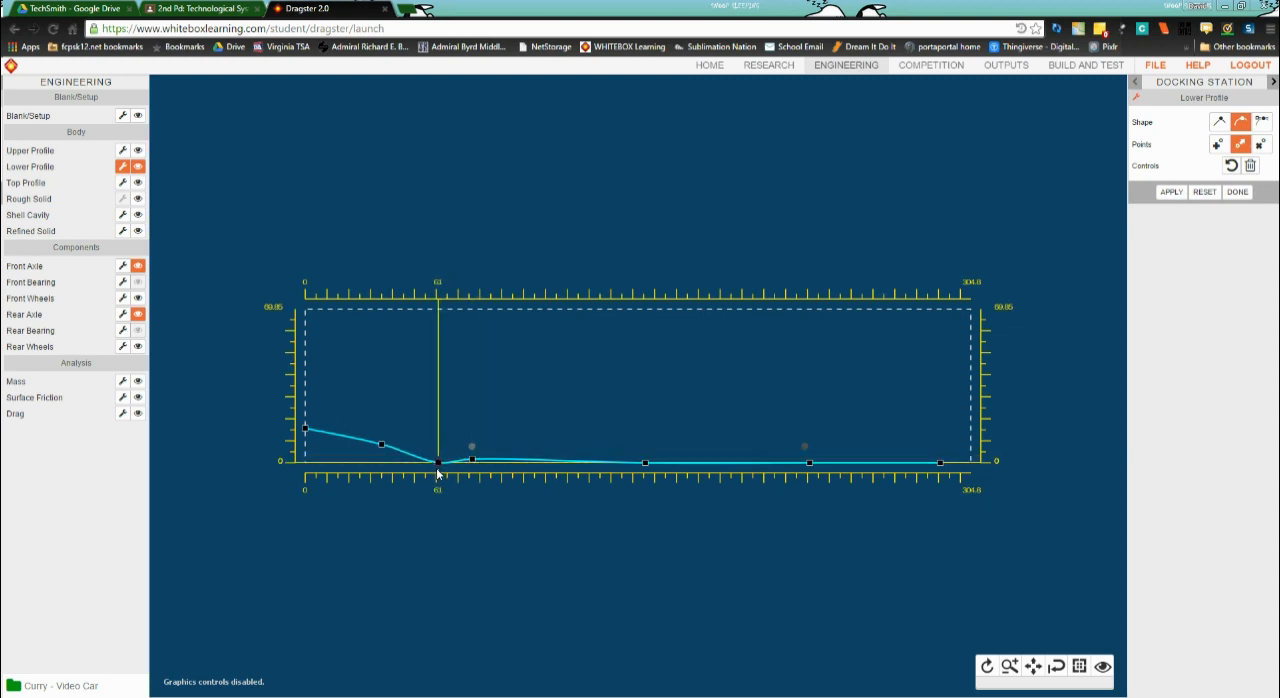
{"action": "left_click_drag", "start_coordinate": [436, 462], "coordinate": [462, 462]}
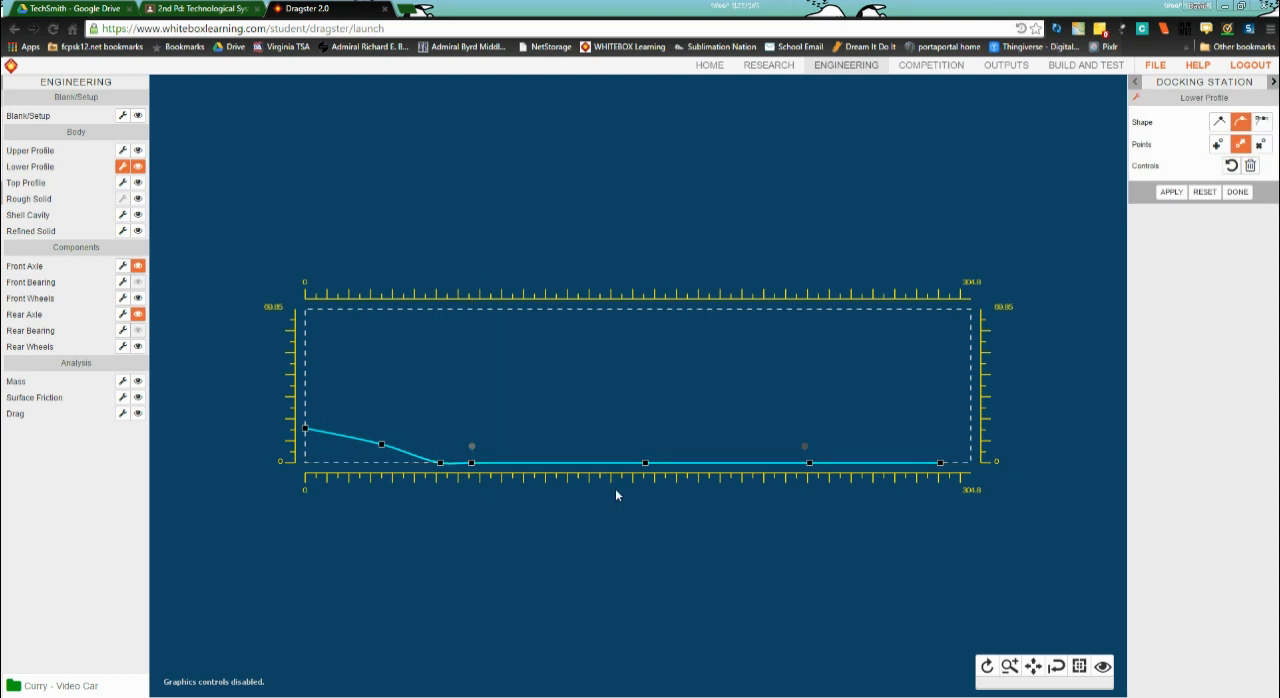
{"action": "left_click", "coordinate": [808, 462]}
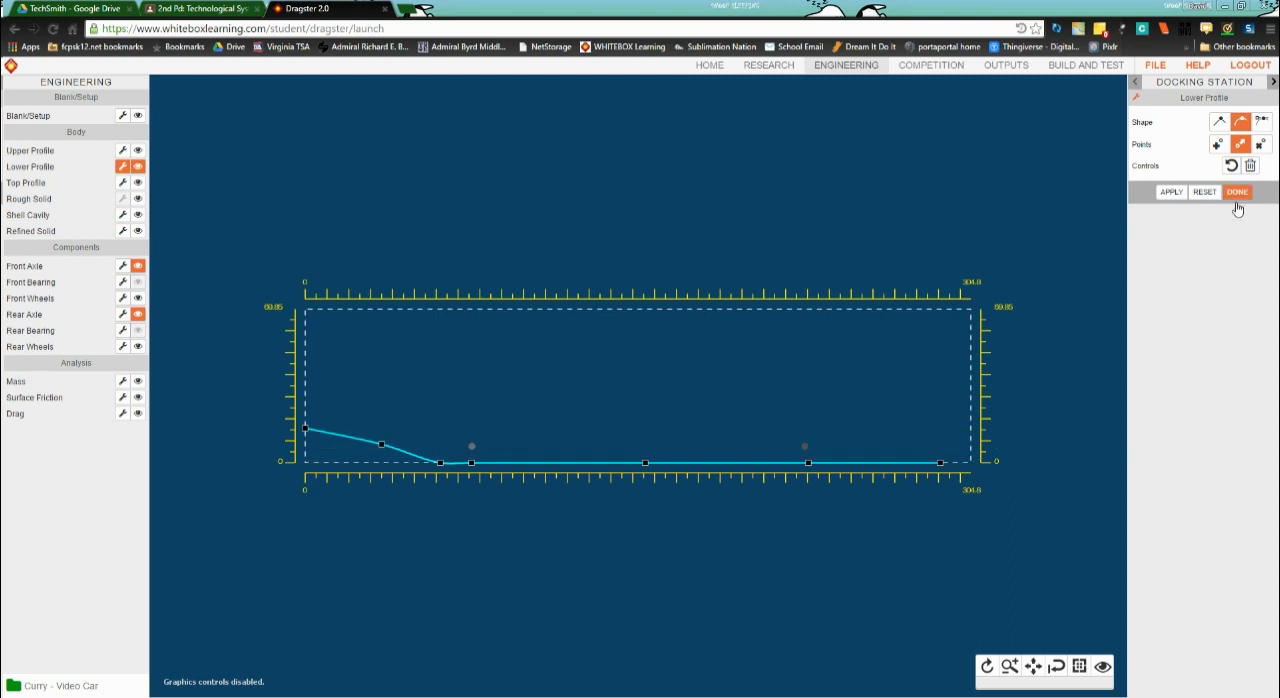
- Close the Lower Profile editor with Done, keeping the reshaped underside
{"action": "left_click", "coordinate": [1236, 192]}
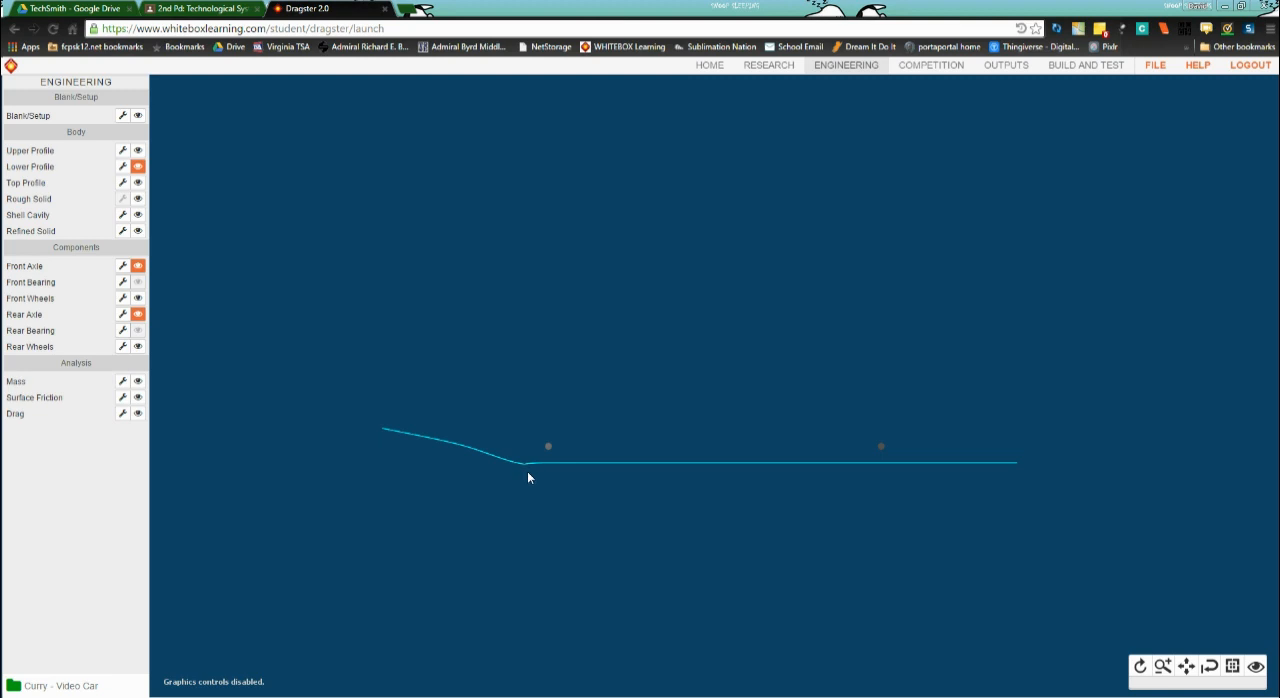
{"action": "mouse_move", "coordinate": [524, 476]}
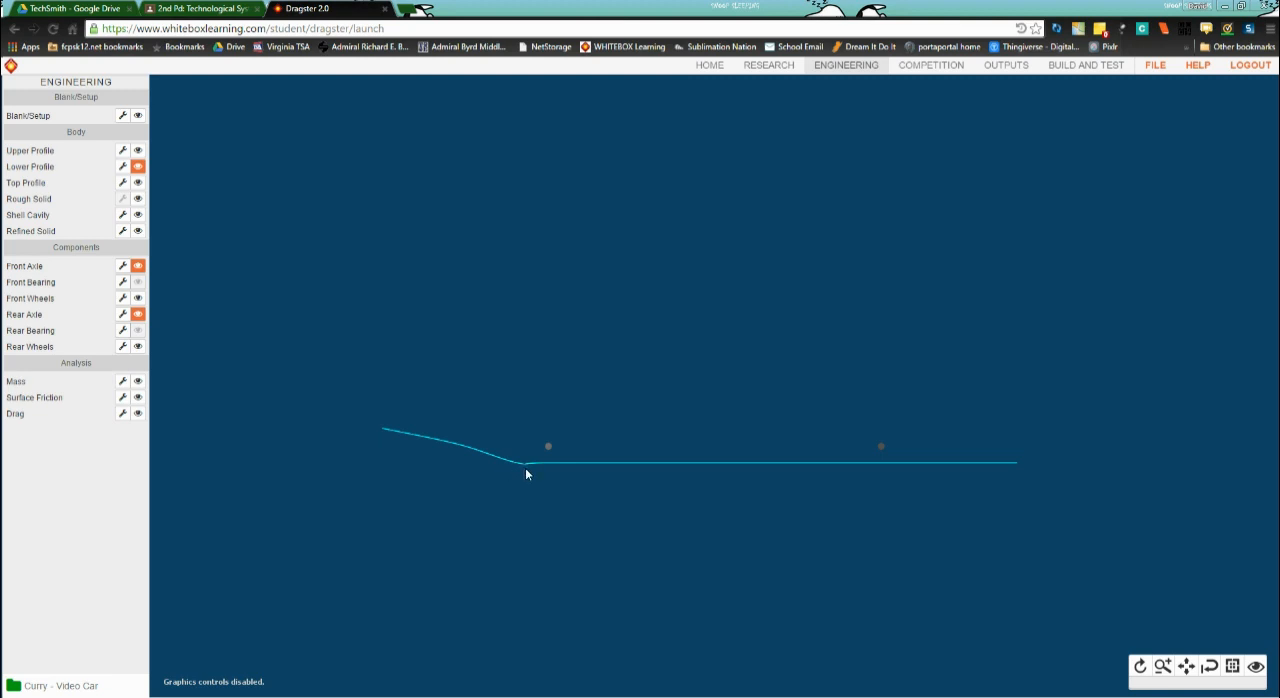
{"action": "mouse_move", "coordinate": [264, 388]}
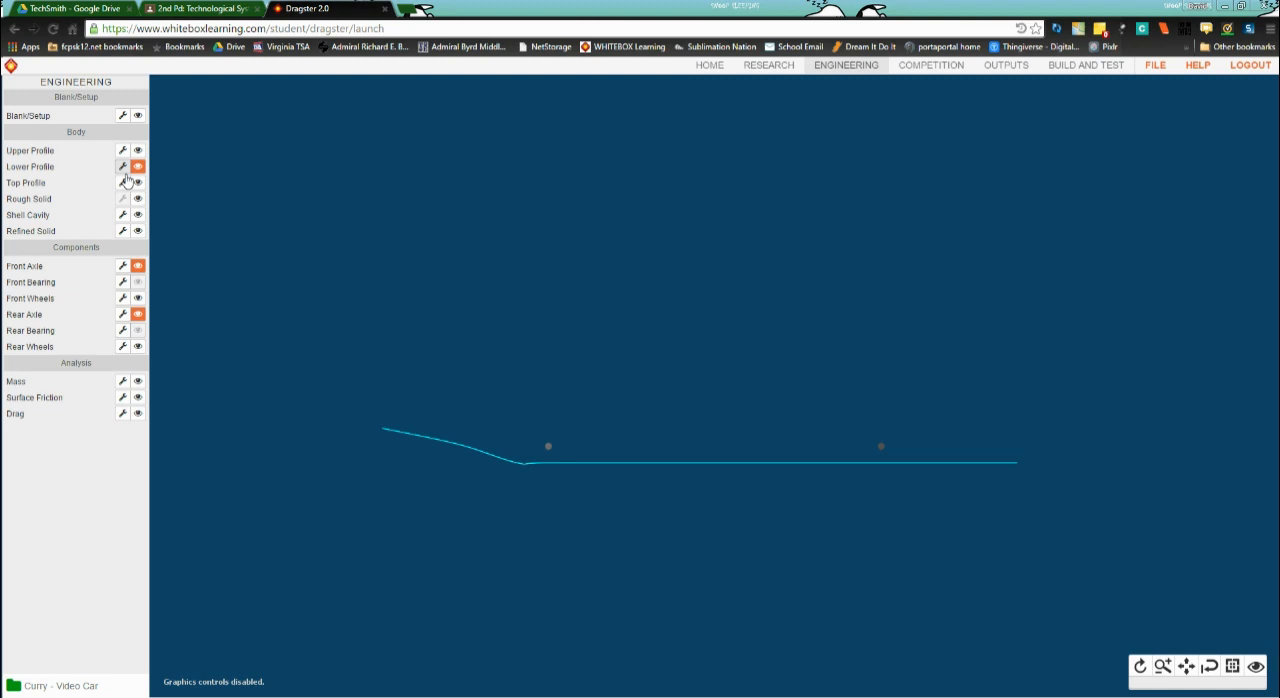
- Recheck the lower profile point, finish editing, and show the solid car body again
{"action": "left_click", "coordinate": [122, 166]}
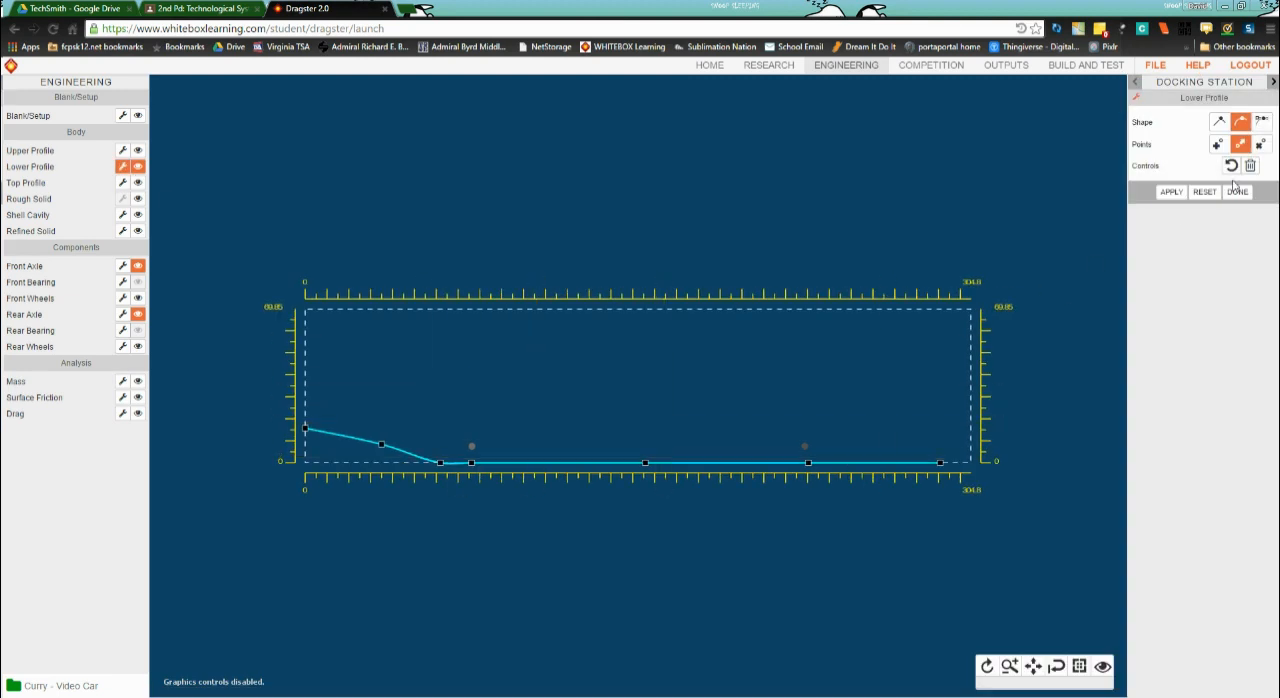
{"action": "mouse_move", "coordinate": [1104, 210]}
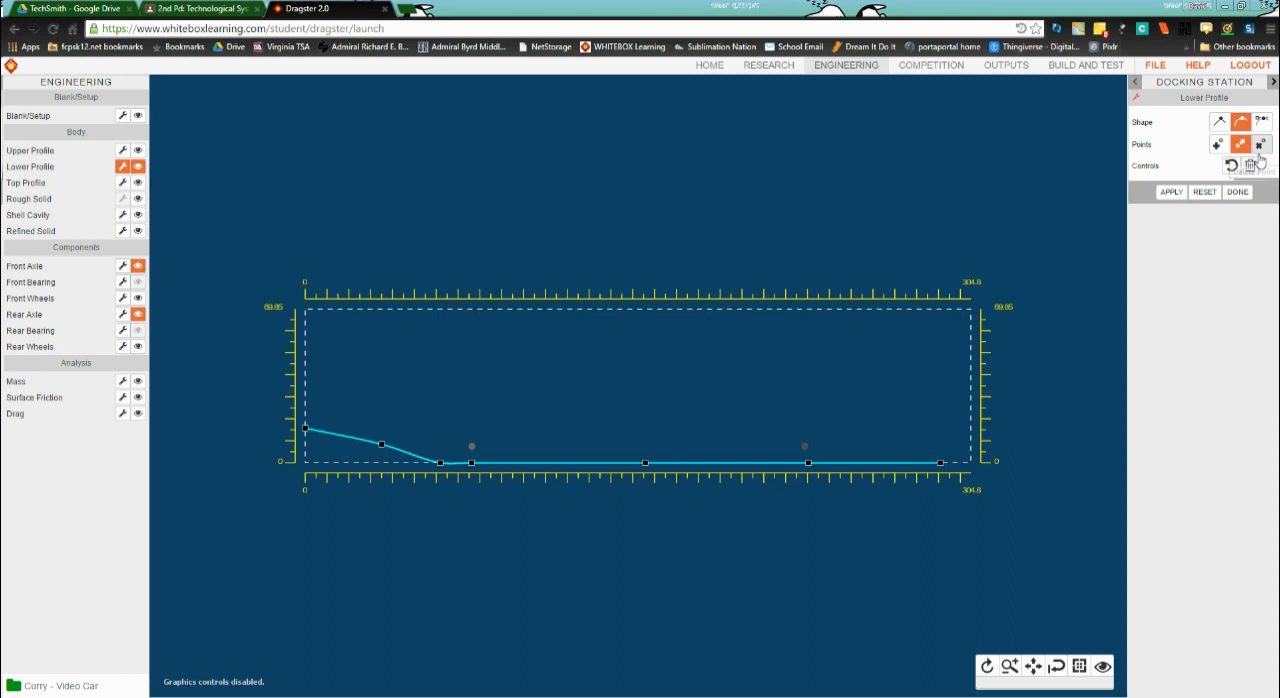
{"action": "left_click", "coordinate": [472, 462]}
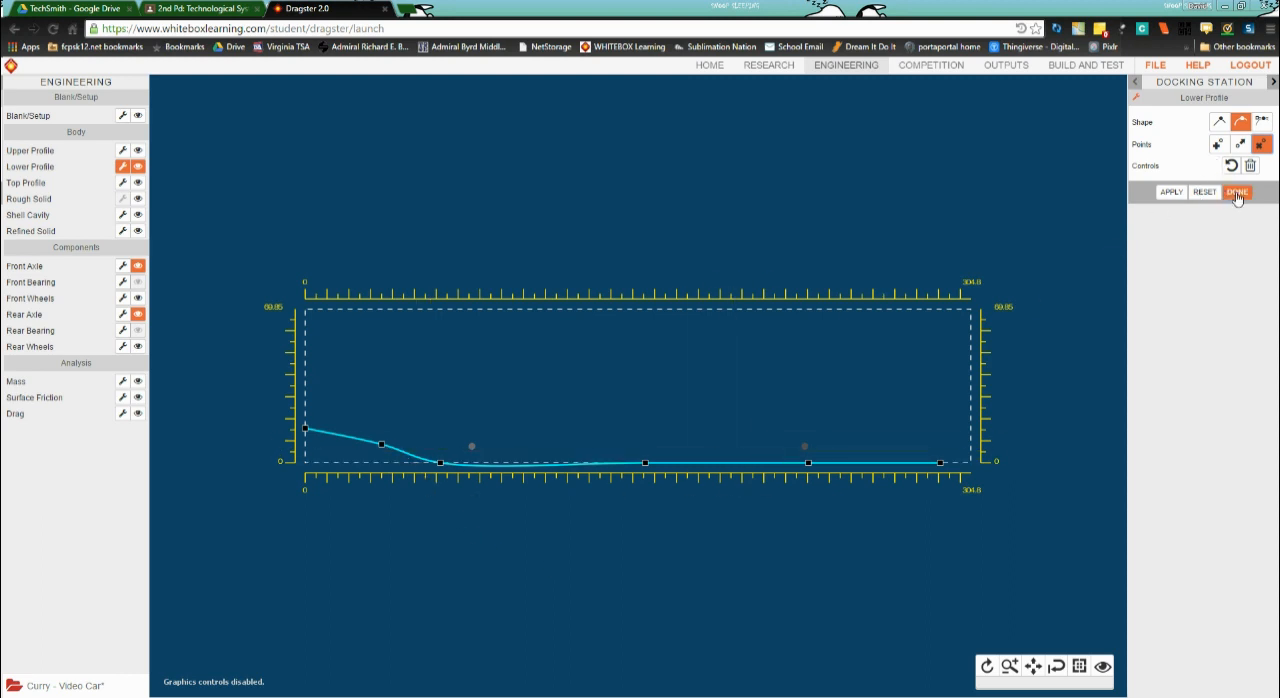
{"action": "left_click", "coordinate": [1236, 192]}
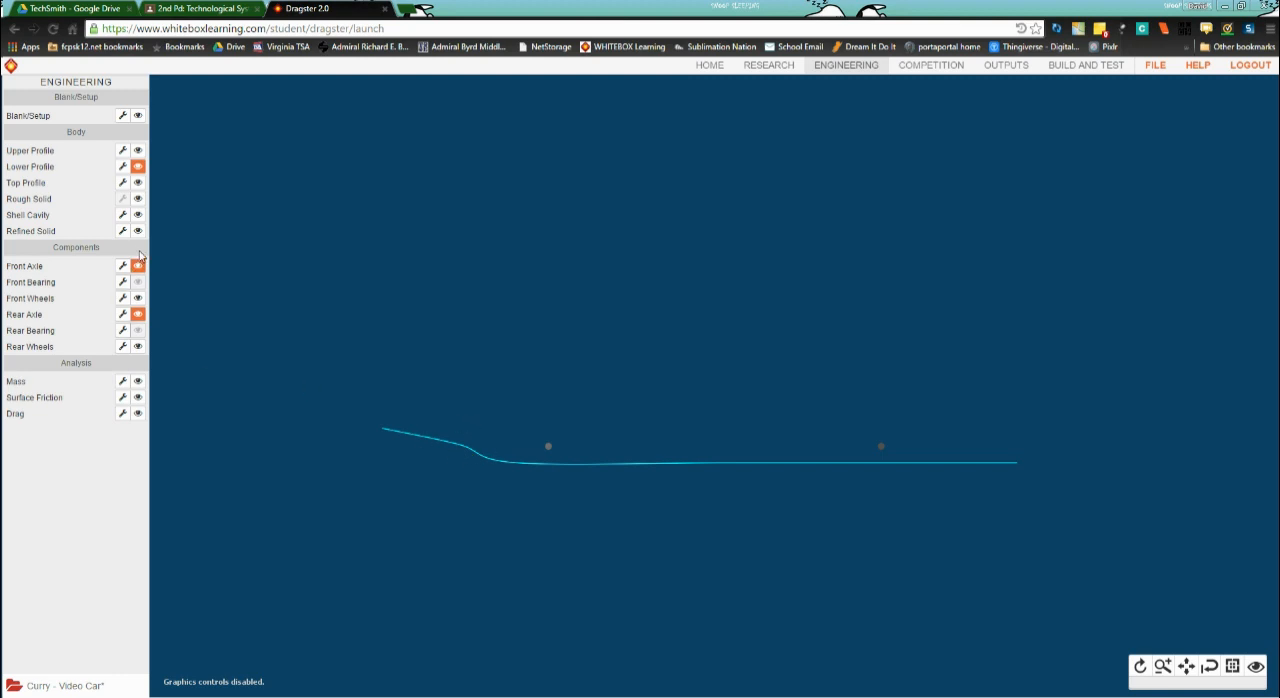
{"action": "left_click", "coordinate": [138, 232]}
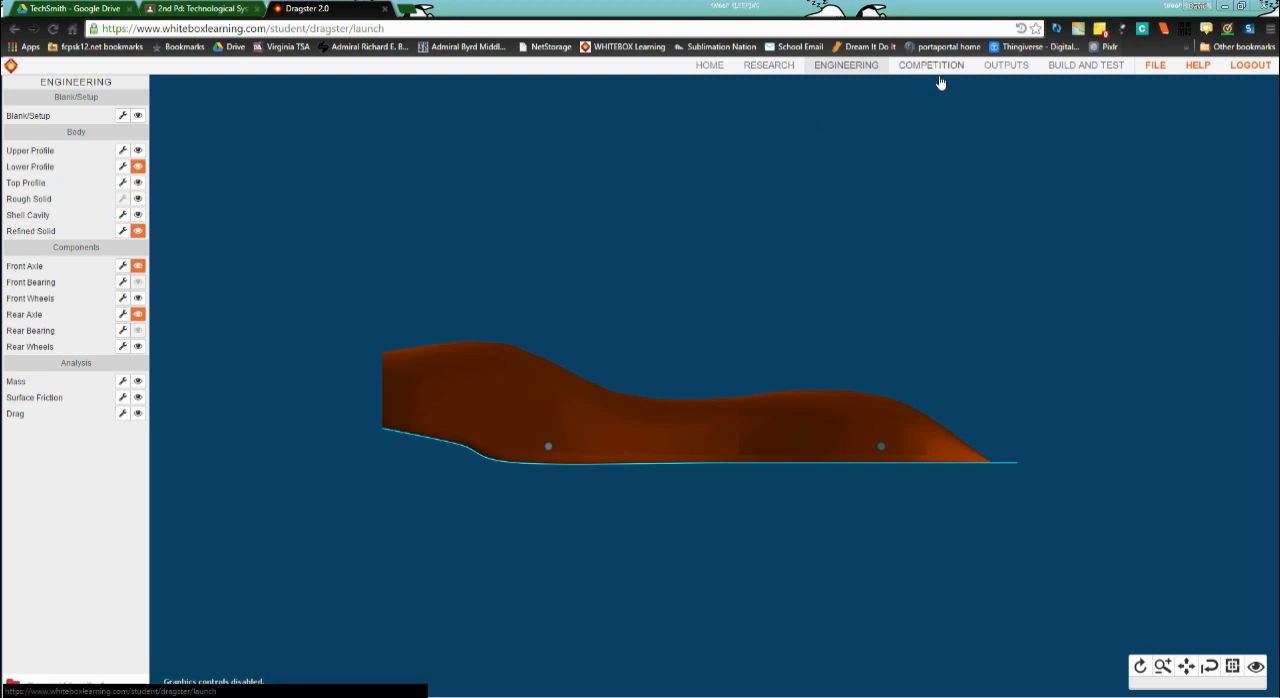
{"action": "mouse_move", "coordinate": [1000, 78]}
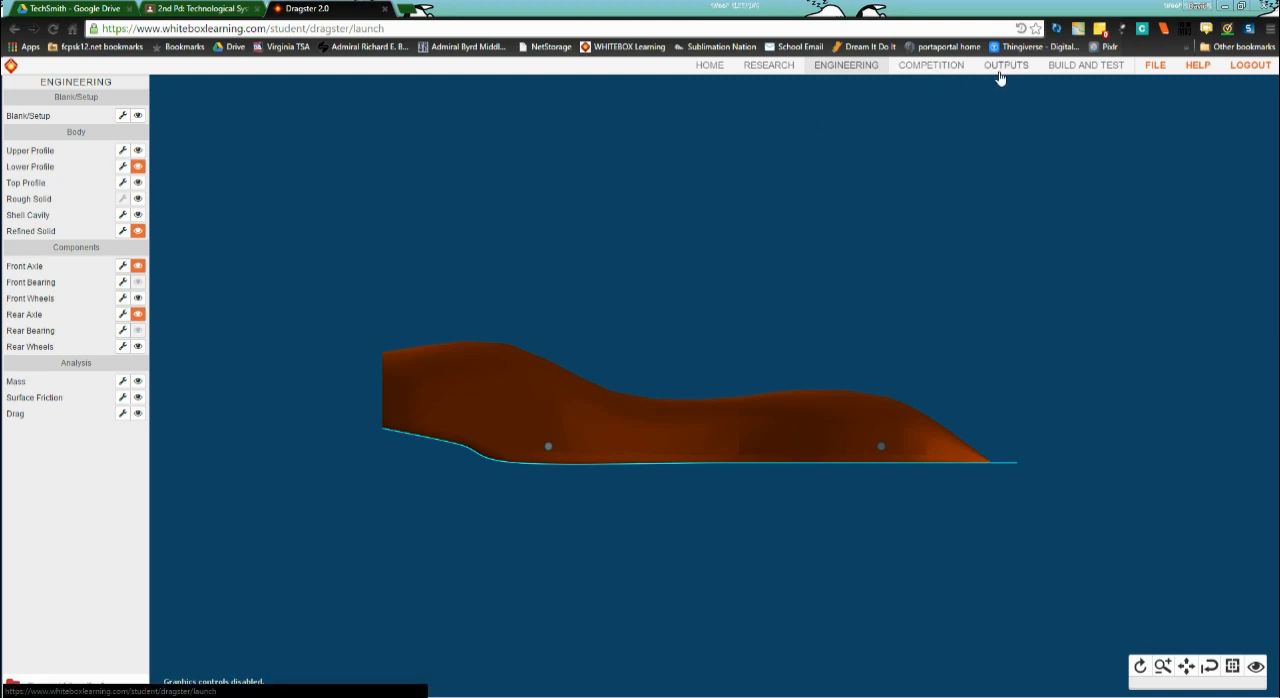
{"action": "left_click", "coordinate": [1004, 64]}
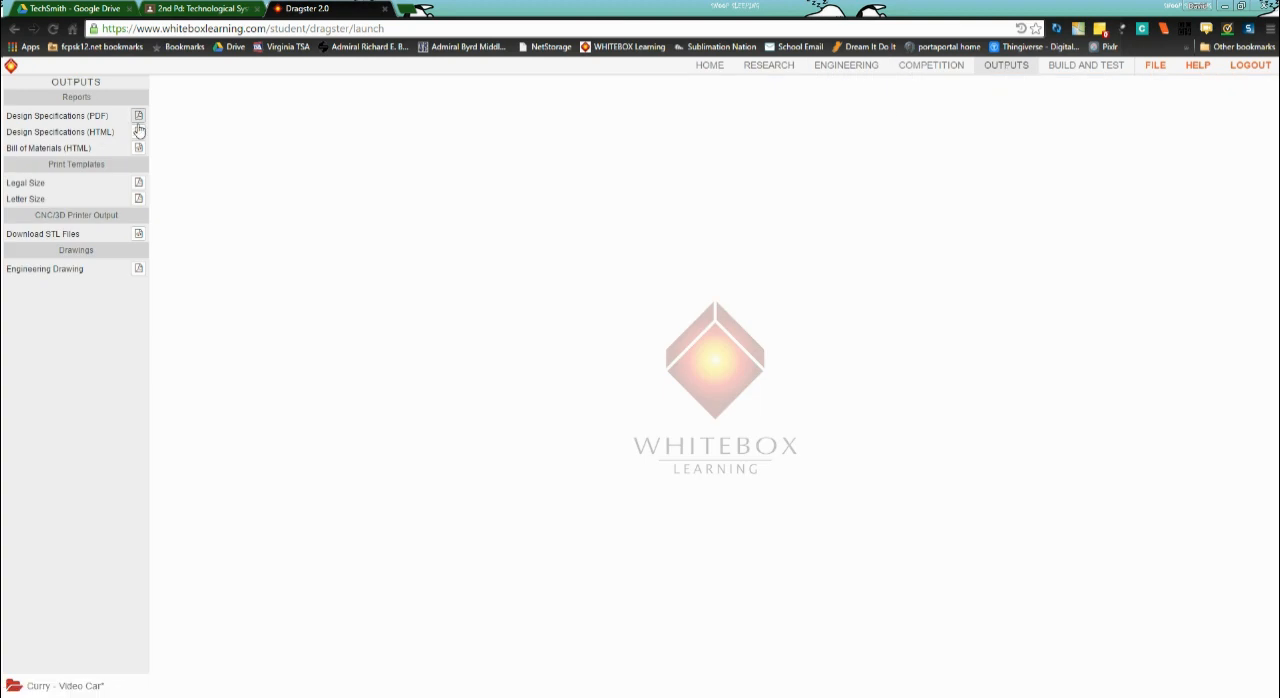
{"action": "left_click", "coordinate": [138, 116]}
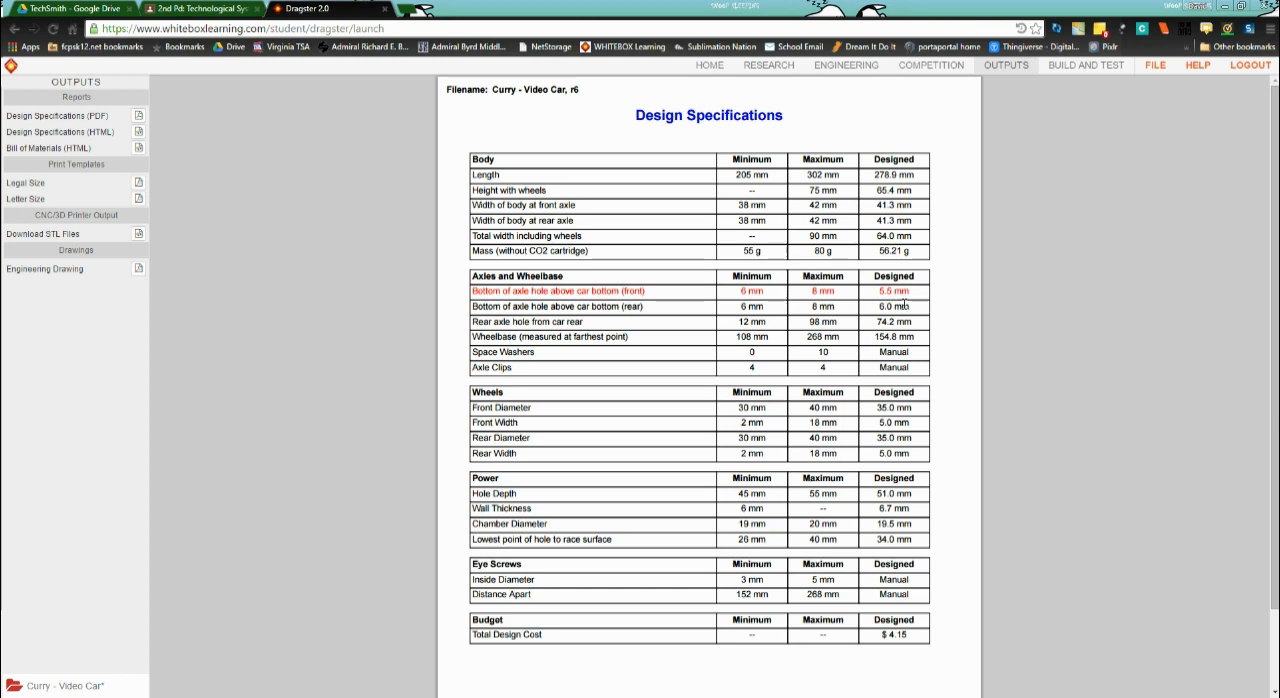
{"action": "left_click", "coordinate": [844, 64]}
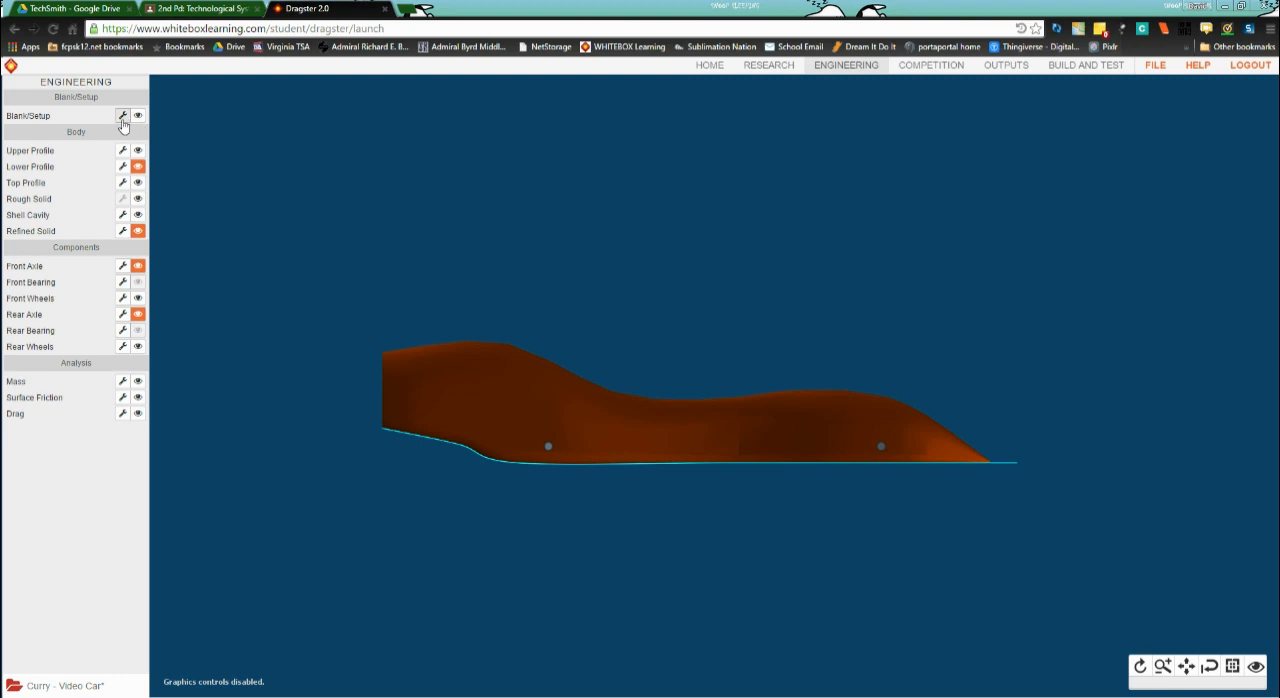
- Set Ground Clearance to 9.5 in the Blank/Setup inputs
{"action": "left_click", "coordinate": [122, 116]}
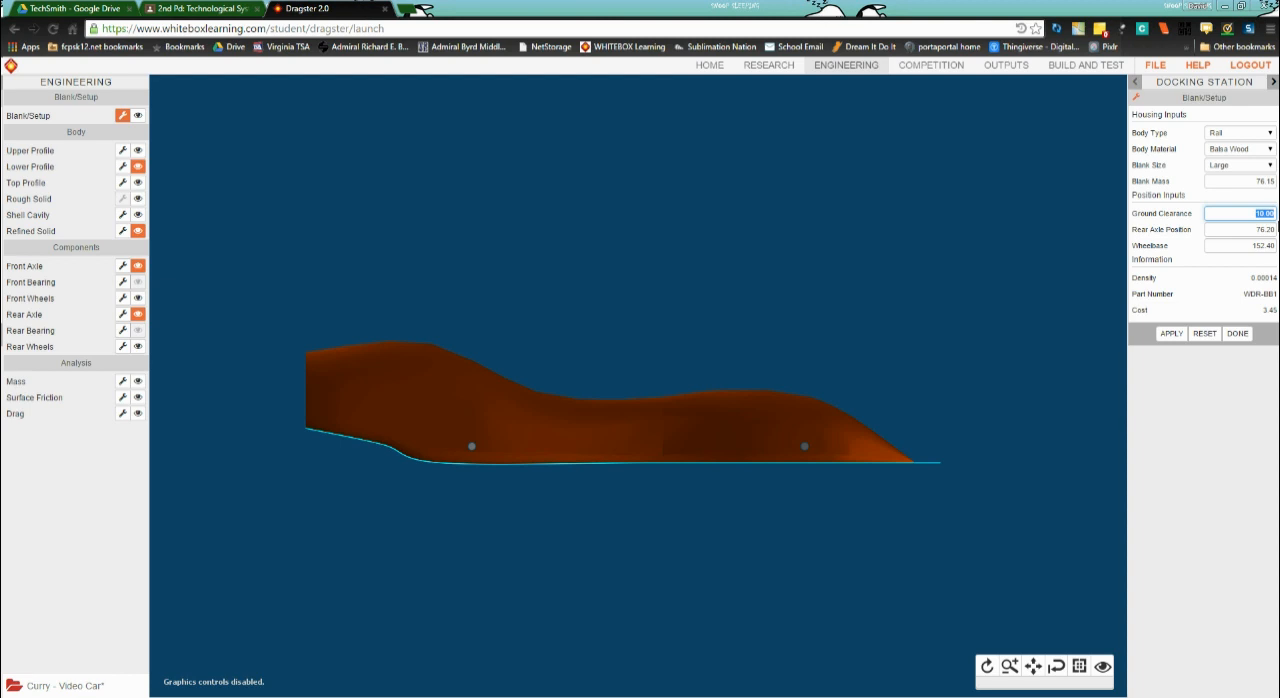
{"action": "type", "text": "9.5"}
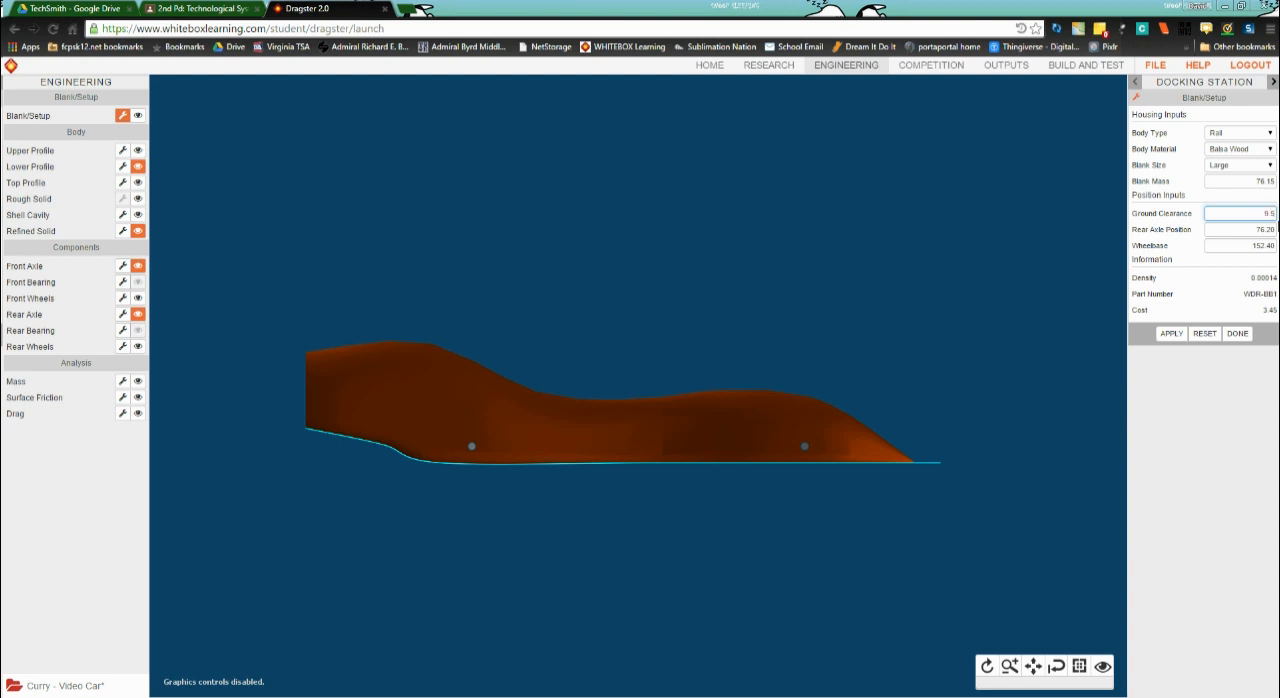
{"action": "mouse_move", "coordinate": [464, 468]}
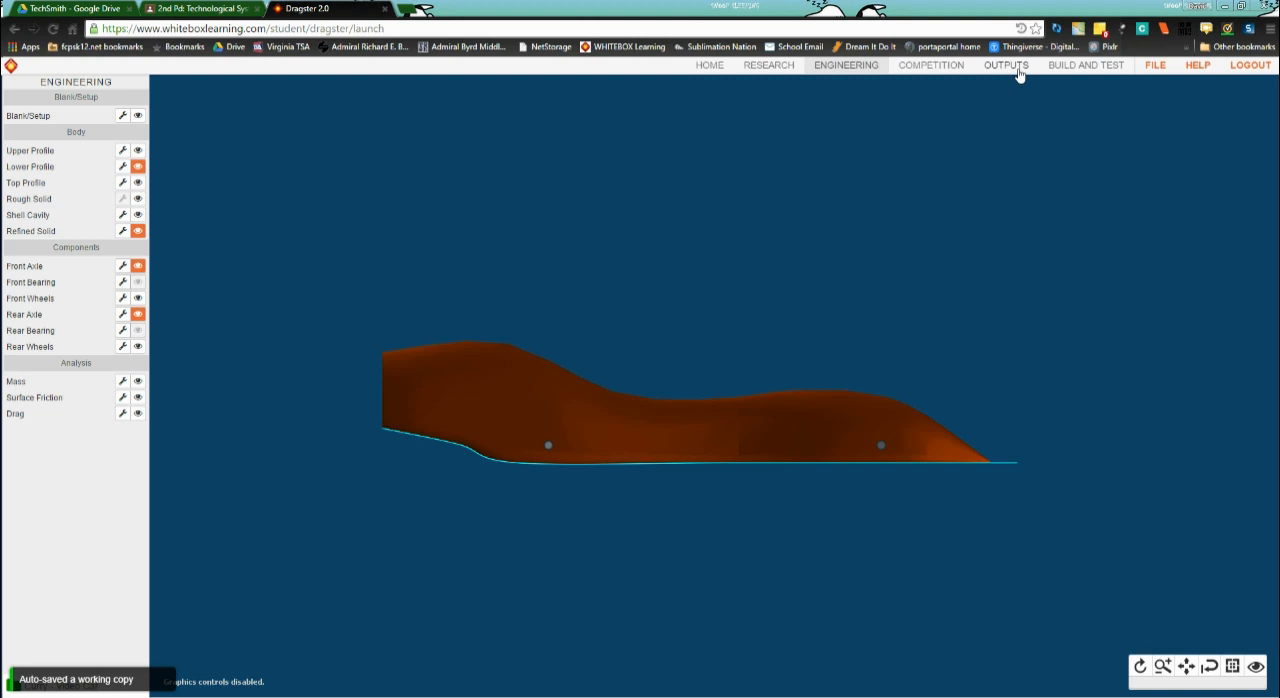
- Regenerate the Design Specifications report with the front axle-hole height now in spec
{"action": "left_click", "coordinate": [1004, 64]}
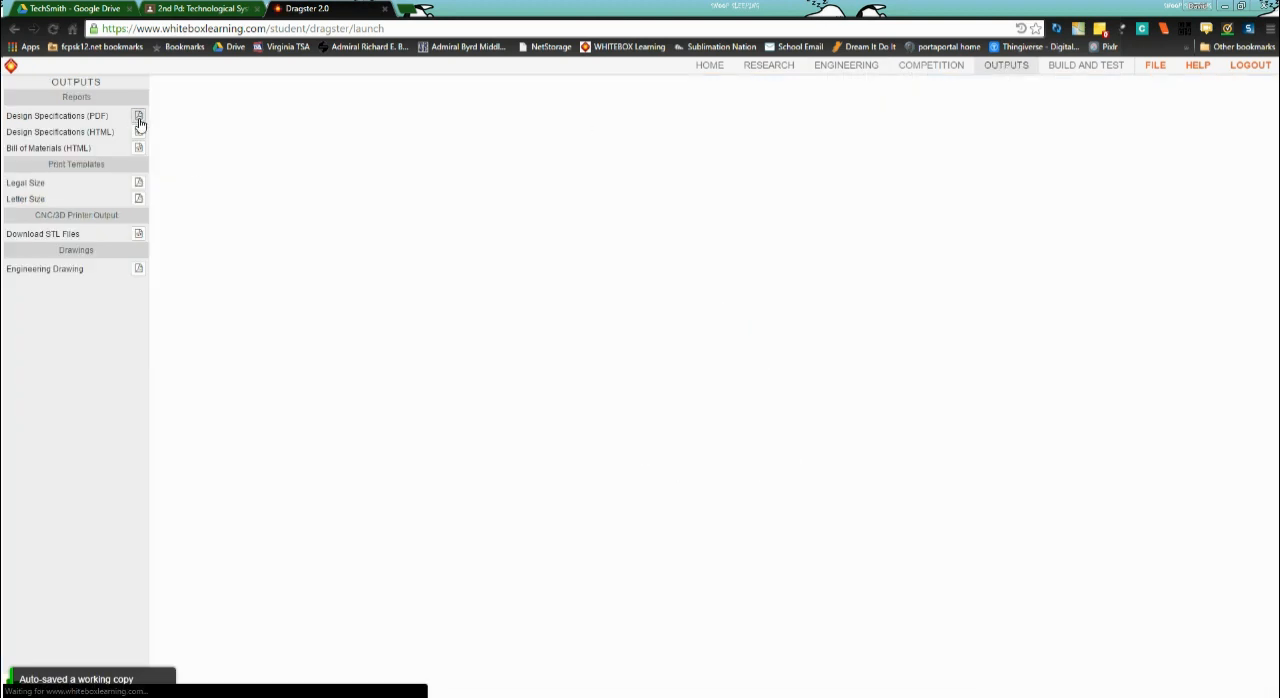
{"action": "left_click", "coordinate": [140, 116]}
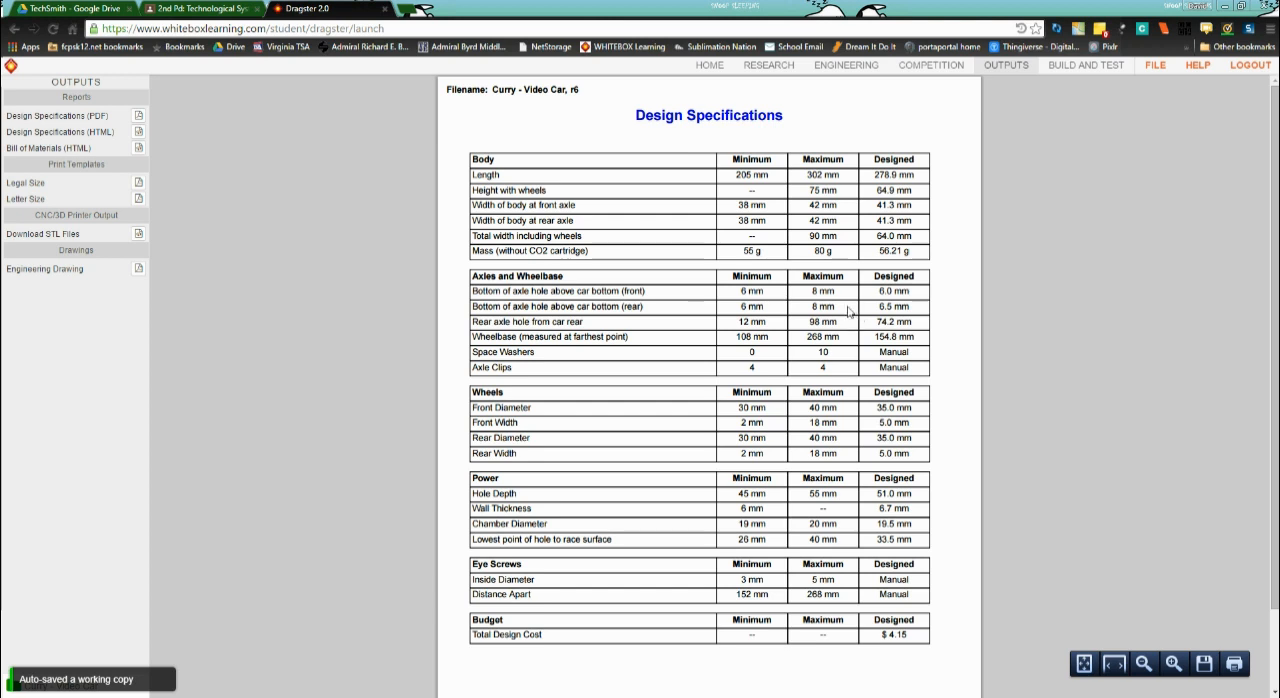
{"action": "mouse_move", "coordinate": [864, 304]}
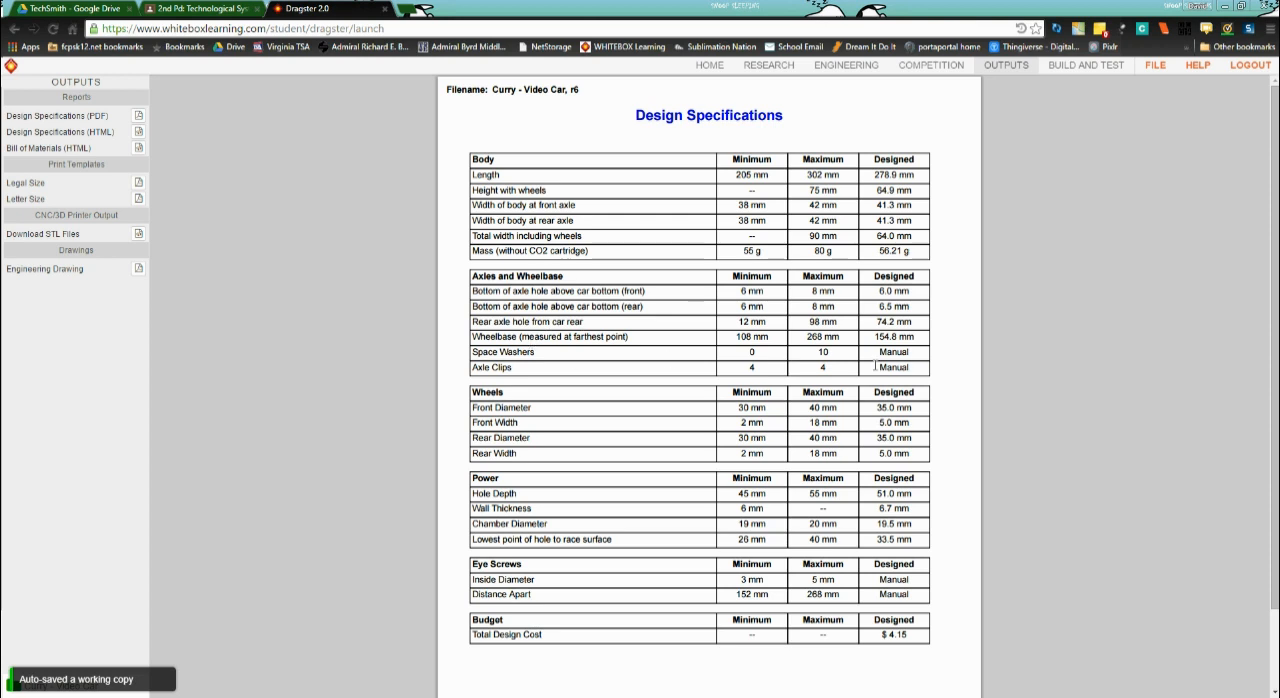
{"action": "mouse_move", "coordinate": [696, 378]}
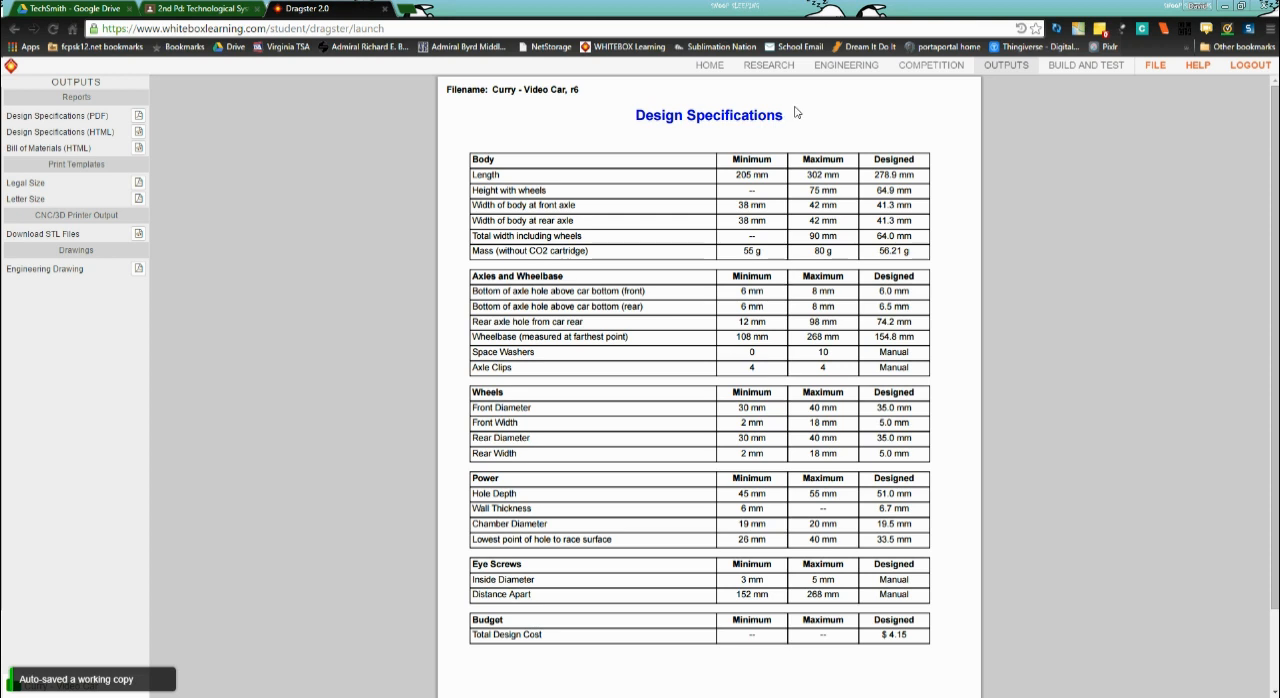
- Return to Engineering, inspect the Blank Mass value, and close Blank/Setup unchanged
{"action": "left_click", "coordinate": [846, 64]}
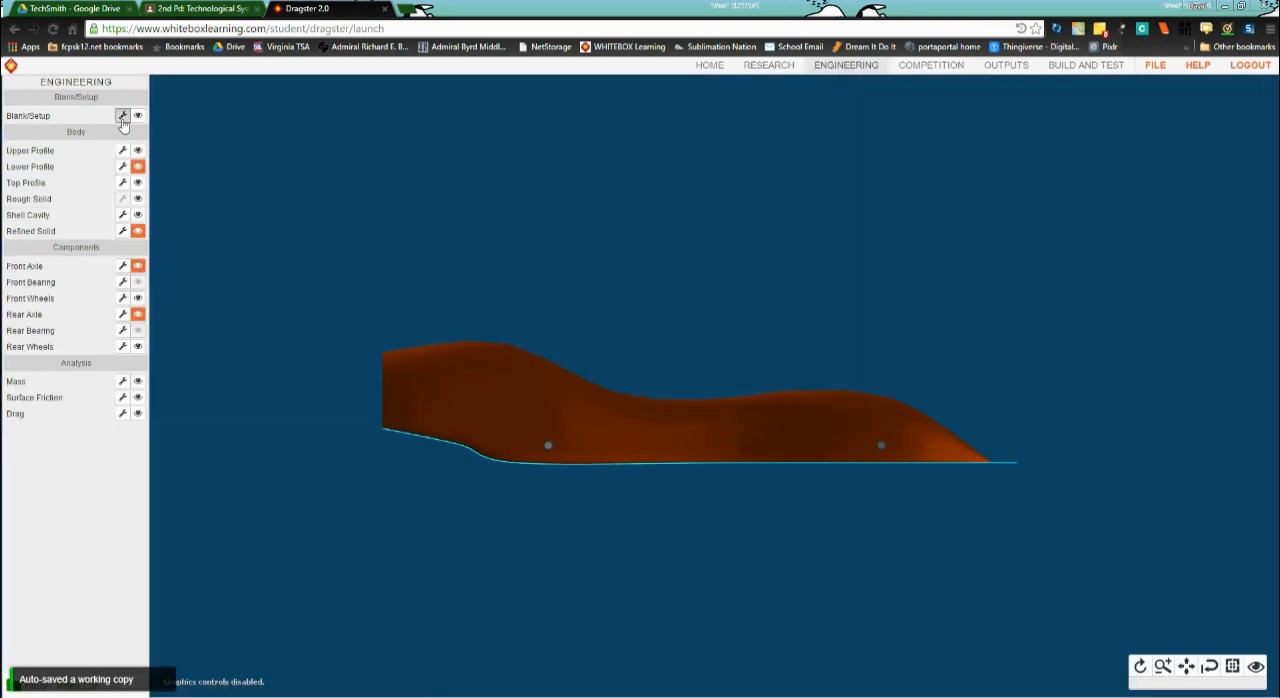
{"action": "left_click", "coordinate": [122, 116]}
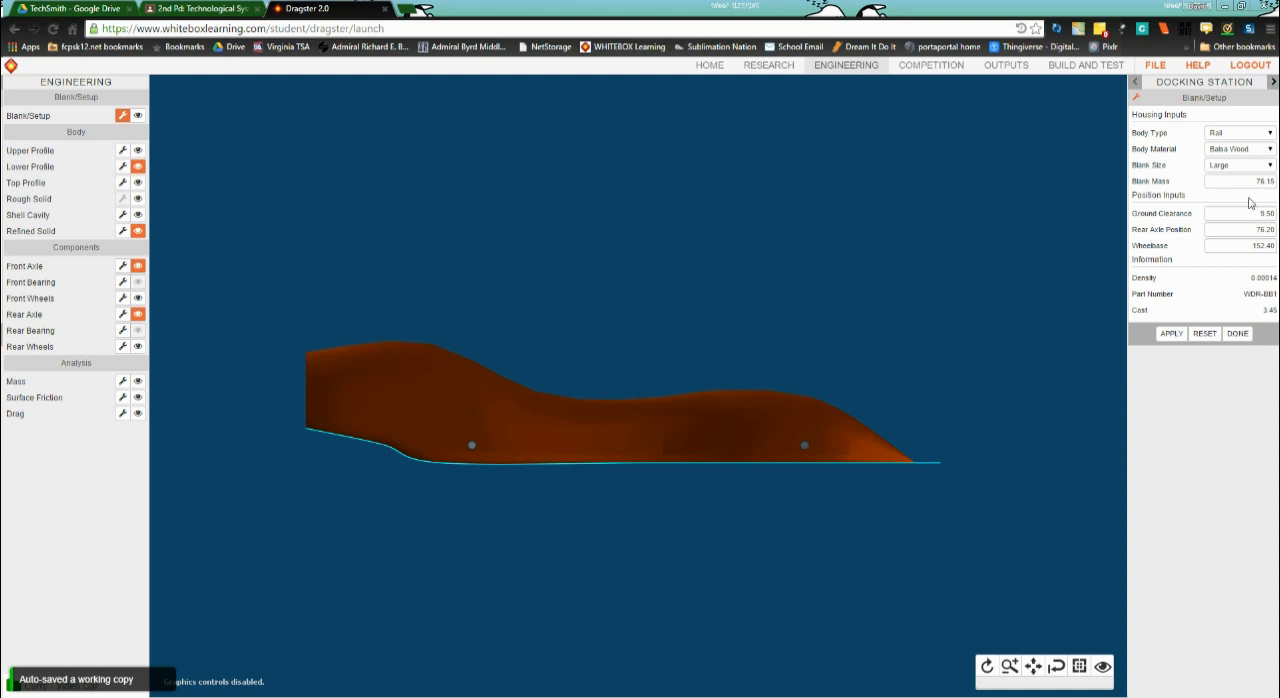
{"action": "left_click", "coordinate": [1240, 180]}
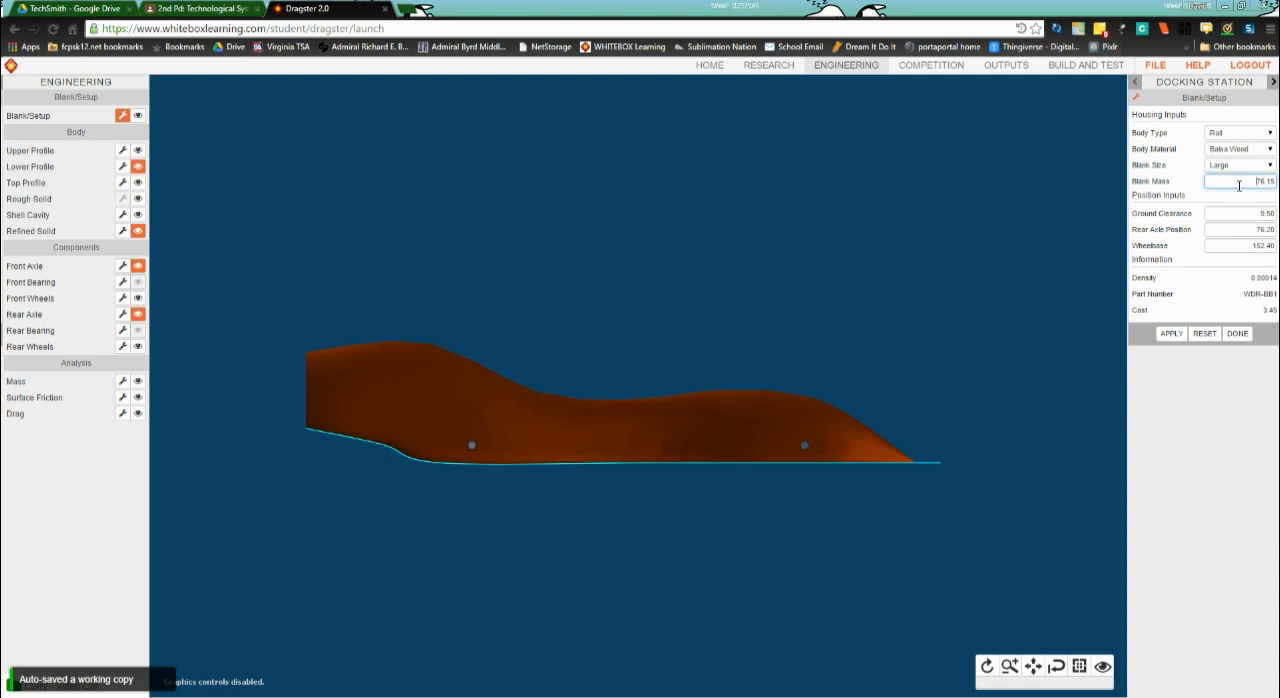
{"action": "triple_click", "coordinate": [1240, 180]}
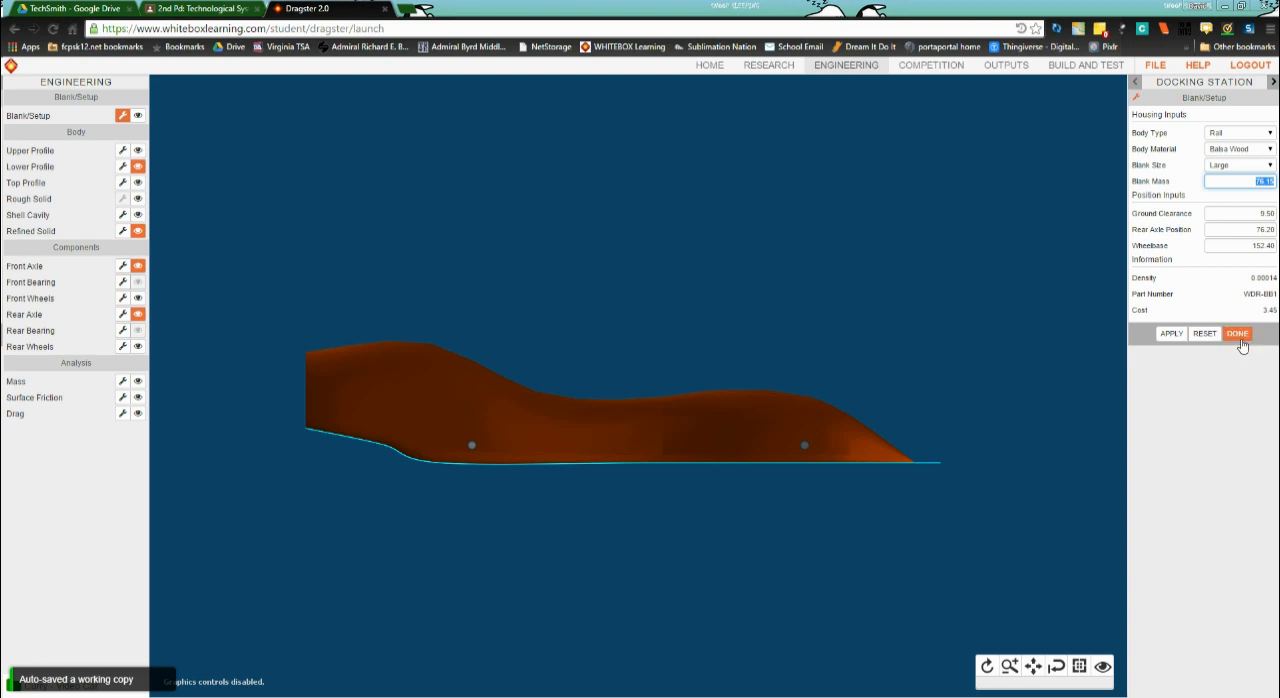
{"action": "left_click", "coordinate": [1238, 332]}
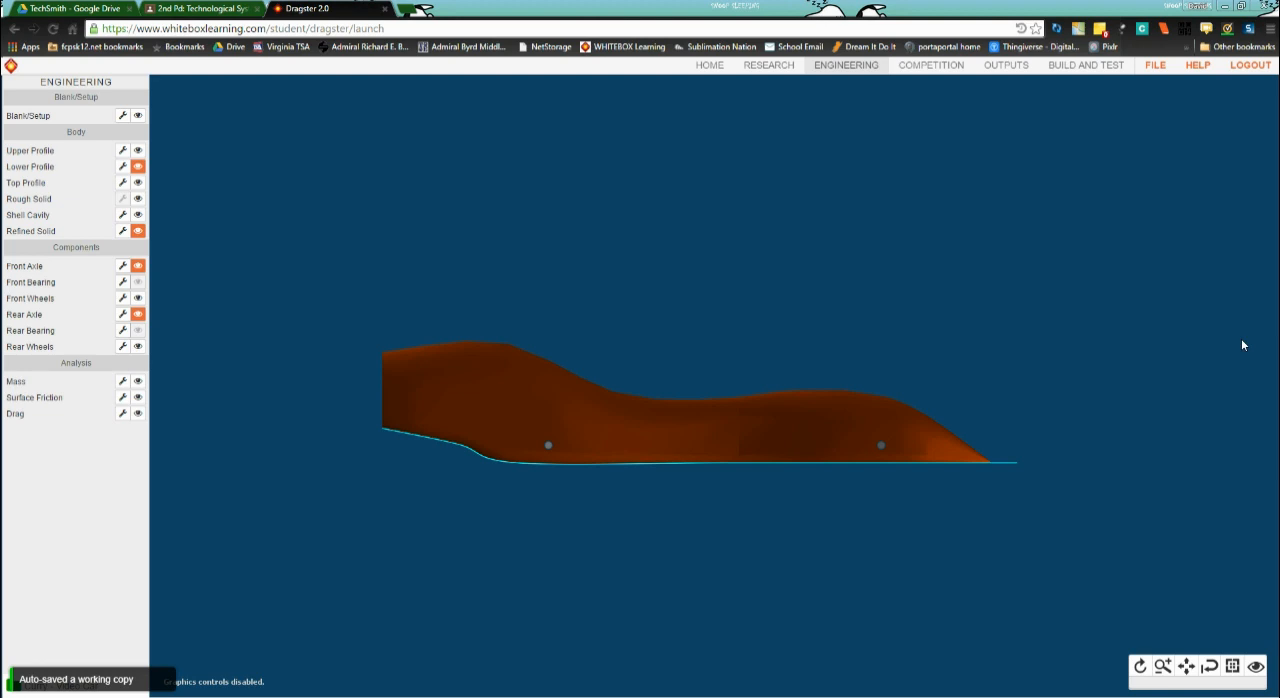